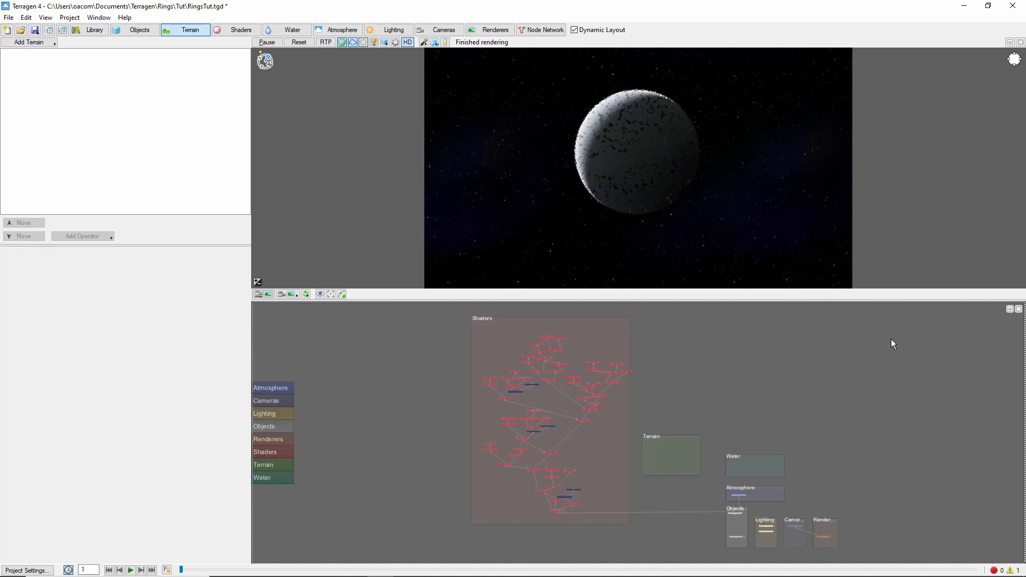
mouse_move(786, 406)
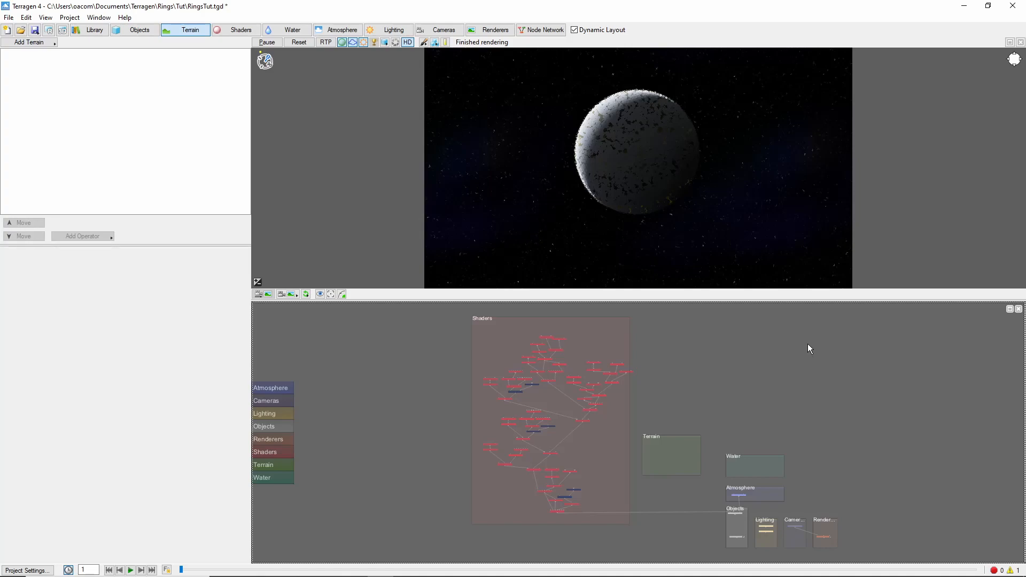
mouse_move(198, 124)
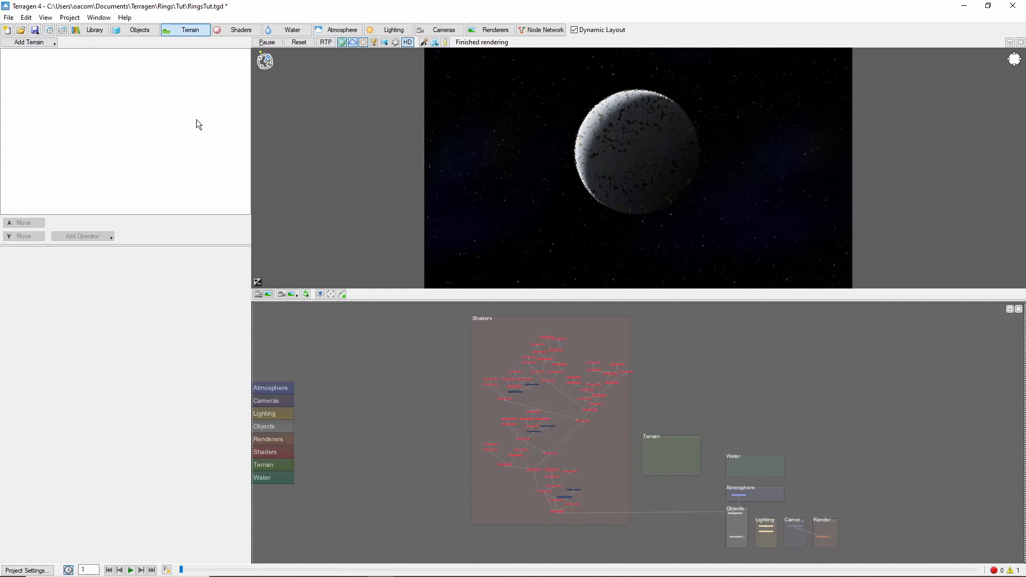
- Add a displaceable Plane object (Plane 01) to the scene from the Objects list
left_click(139, 30)
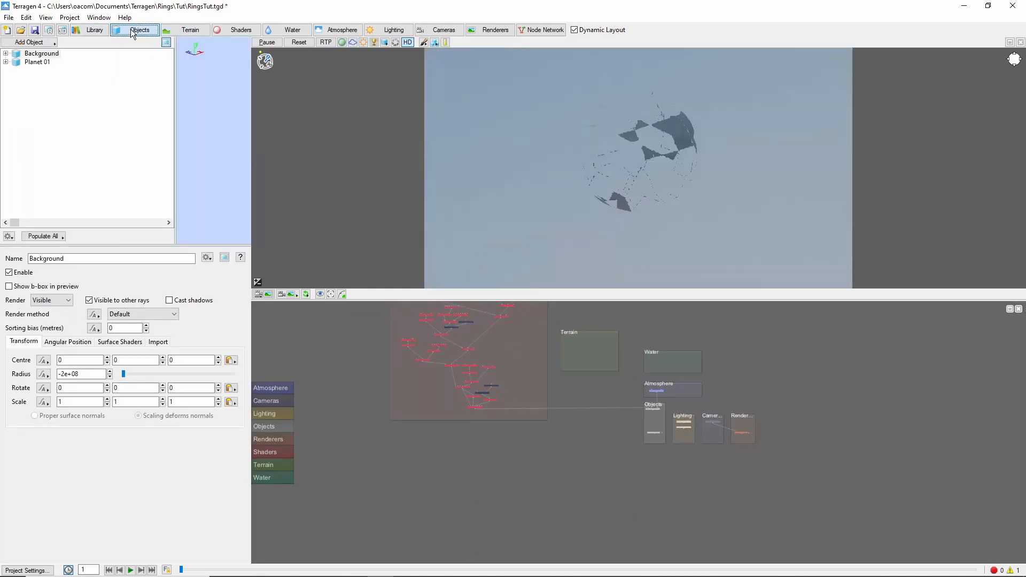
left_click(28, 42)
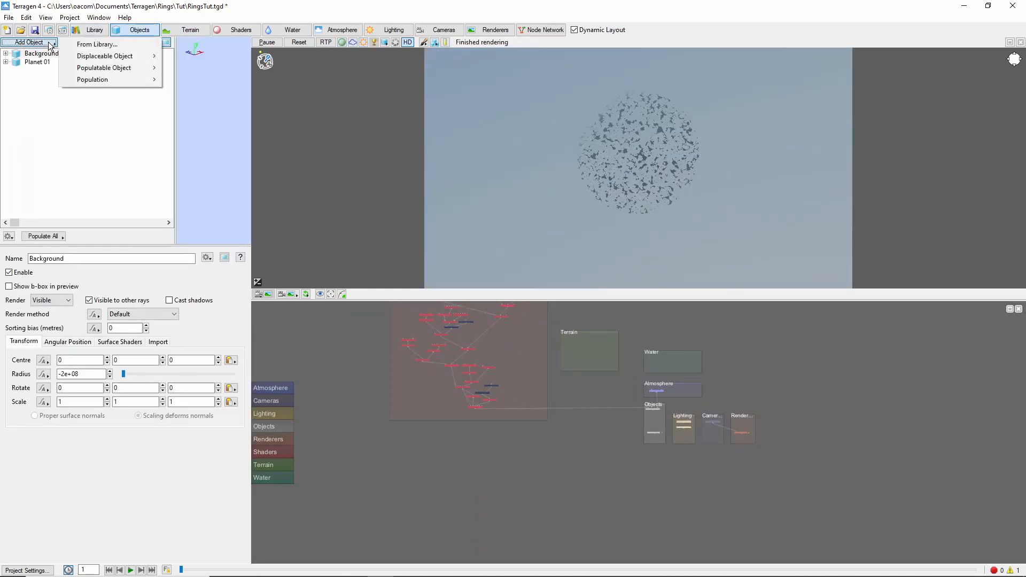
mouse_move(105, 56)
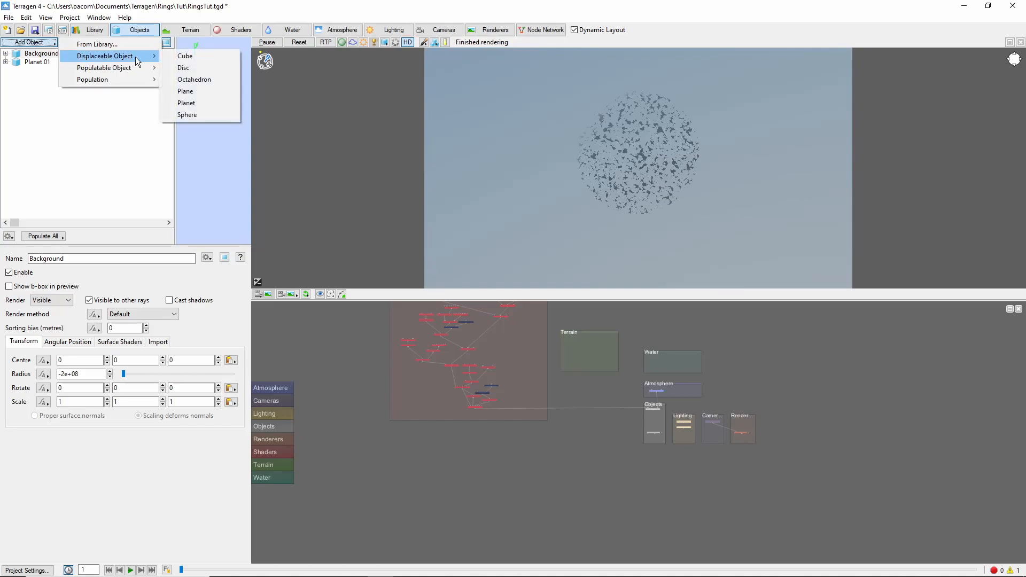
left_click(184, 91)
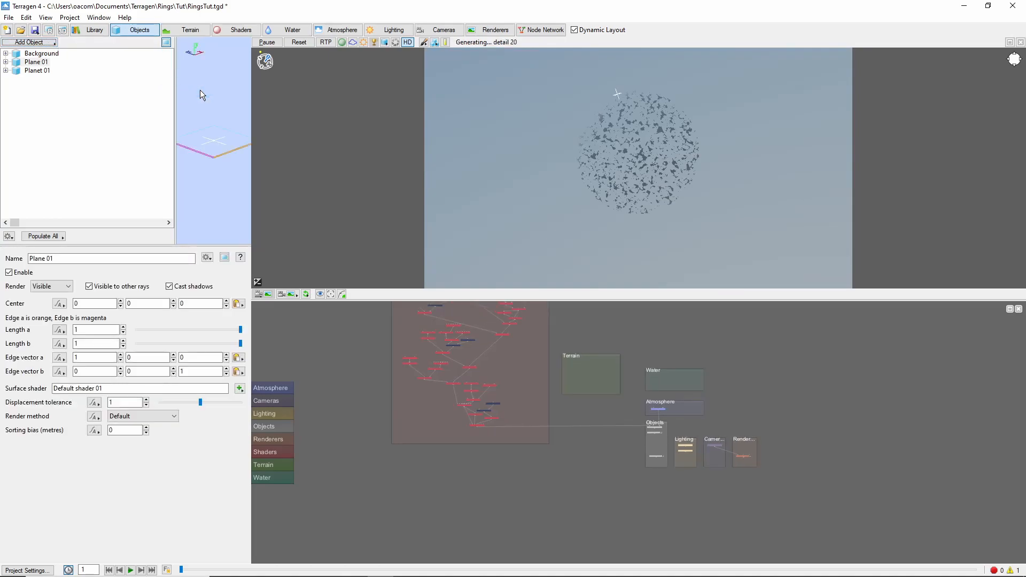
- Copy Planet 01's centre coordinates for reuse on the plane
left_click(37, 71)
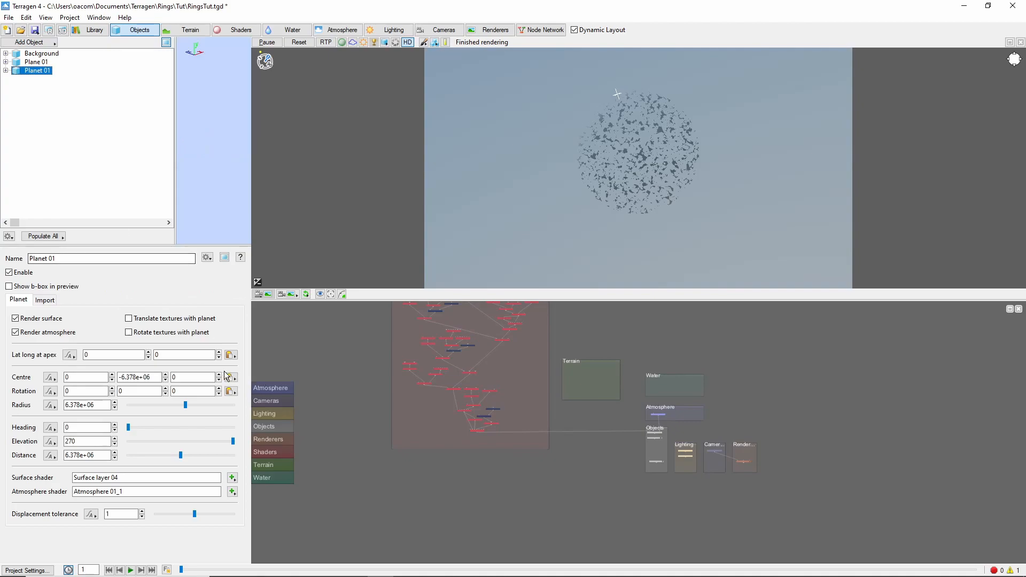
left_click(231, 377)
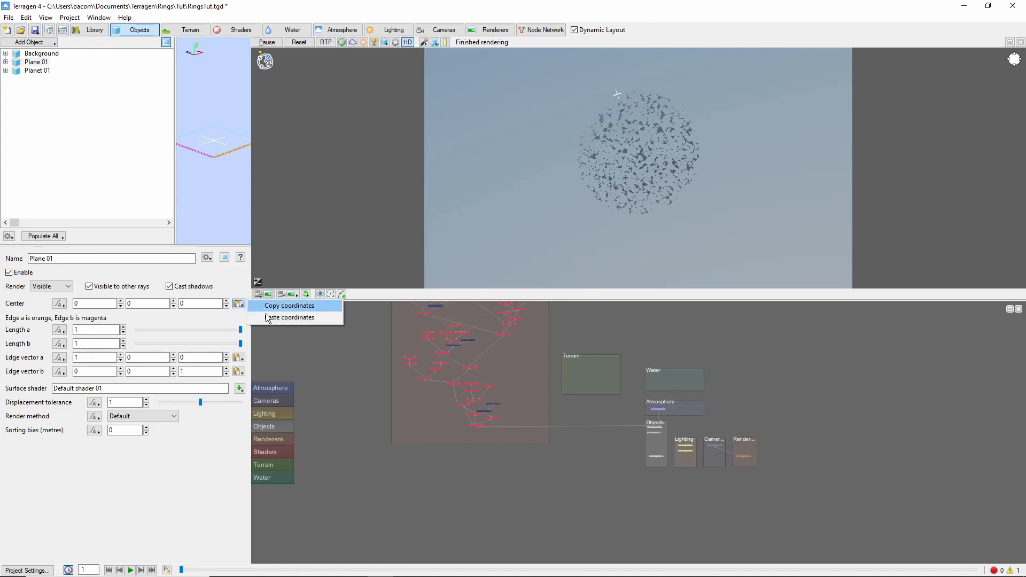
- Centre Plane 01 on the planet, size it 5e7 by 5e7 and set Render to Invisible
left_click(291, 317)
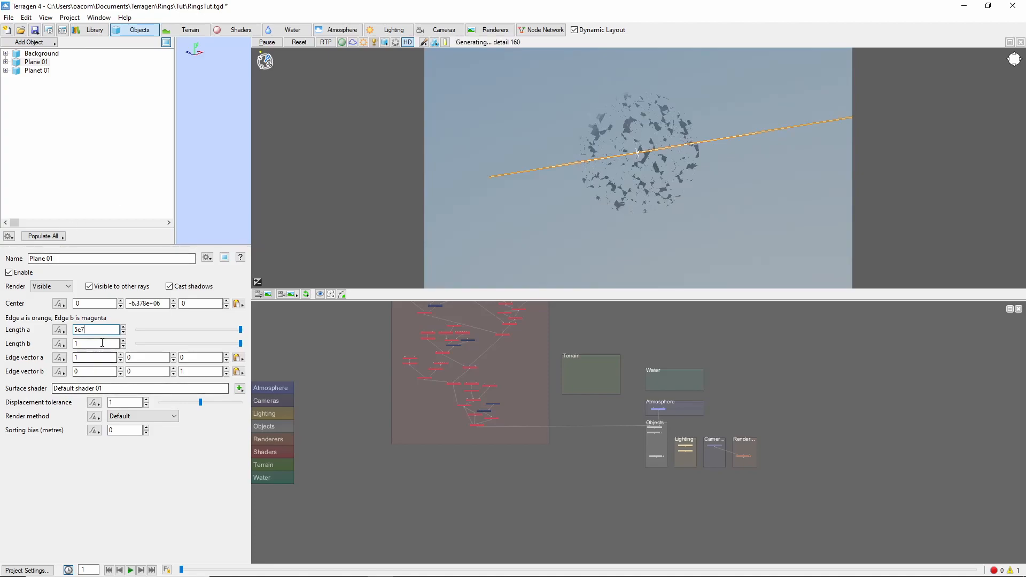
type("5e7")
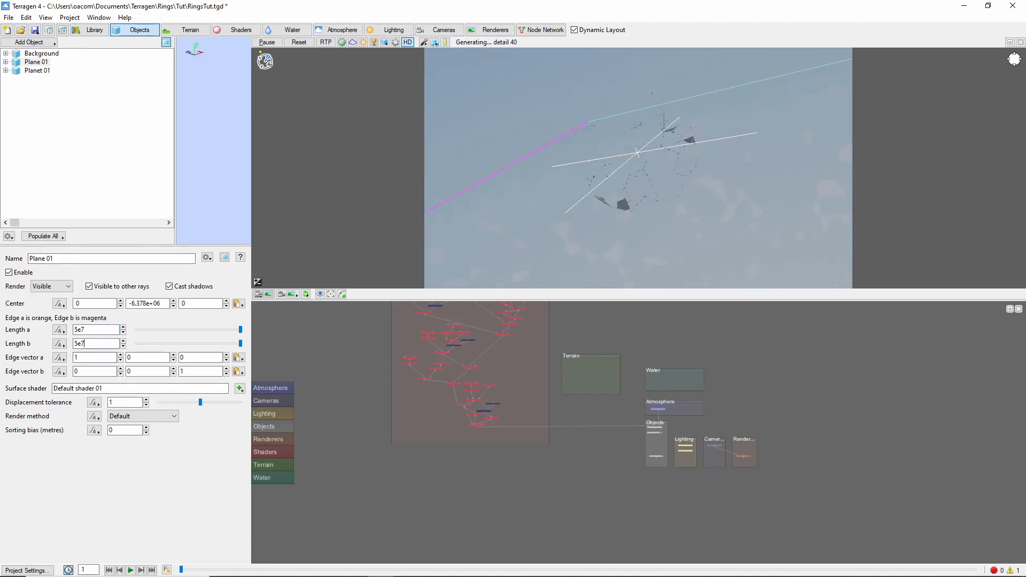
left_click(52, 286)
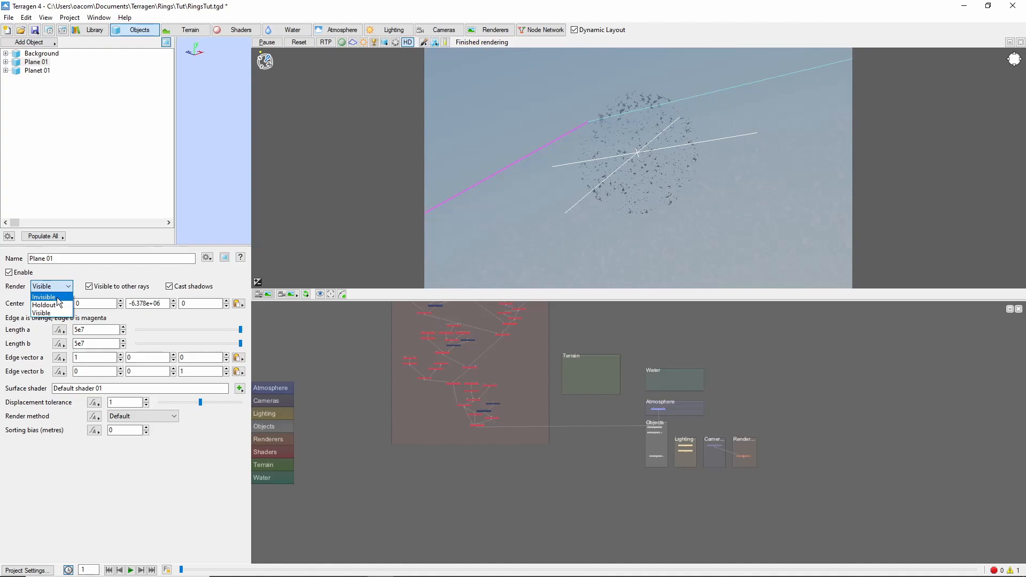
left_click(43, 296)
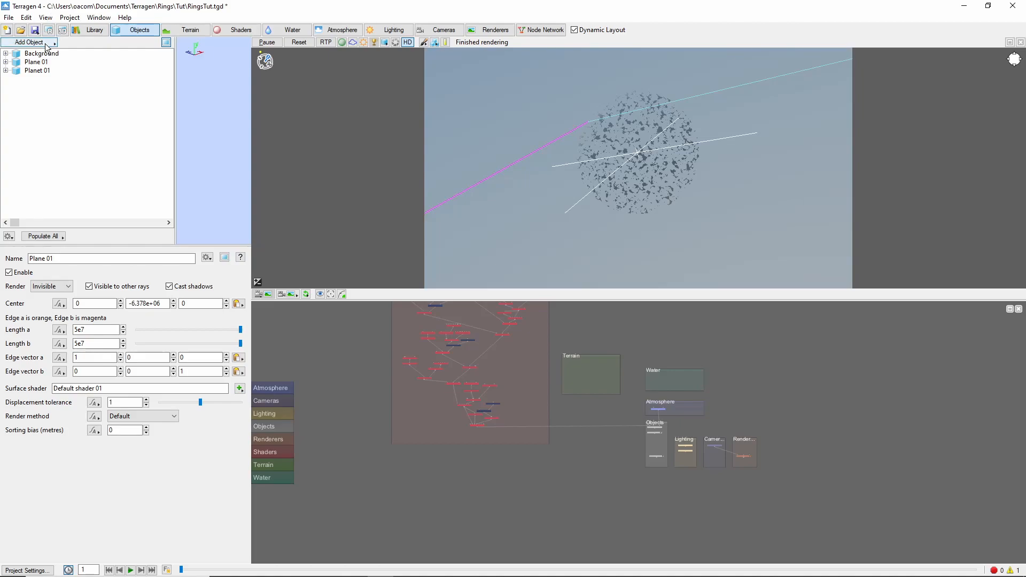
mouse_move(91, 80)
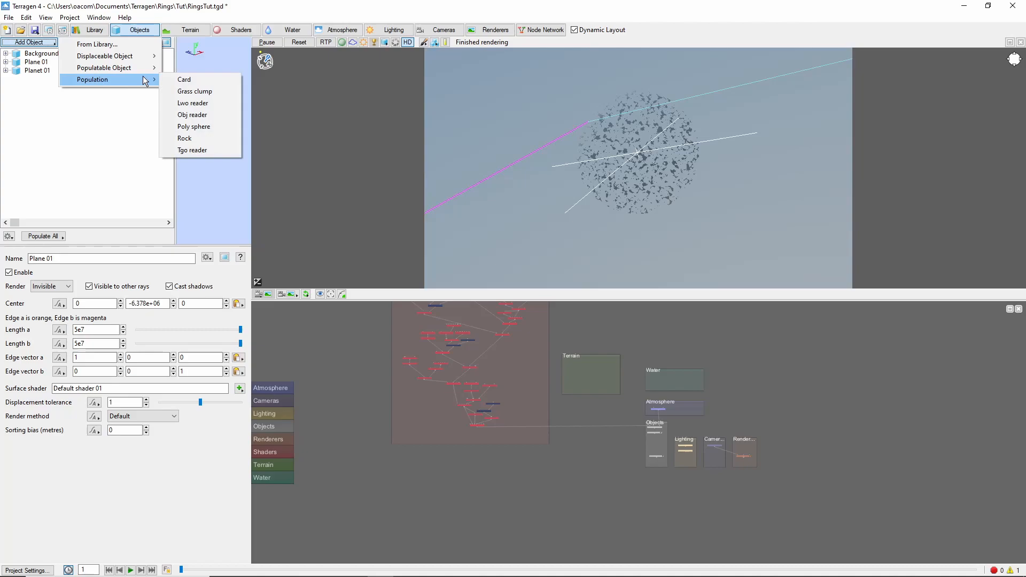
- Add a Rock population with a 5e7 by 5e7 area and object spacing 10000
left_click(185, 138)
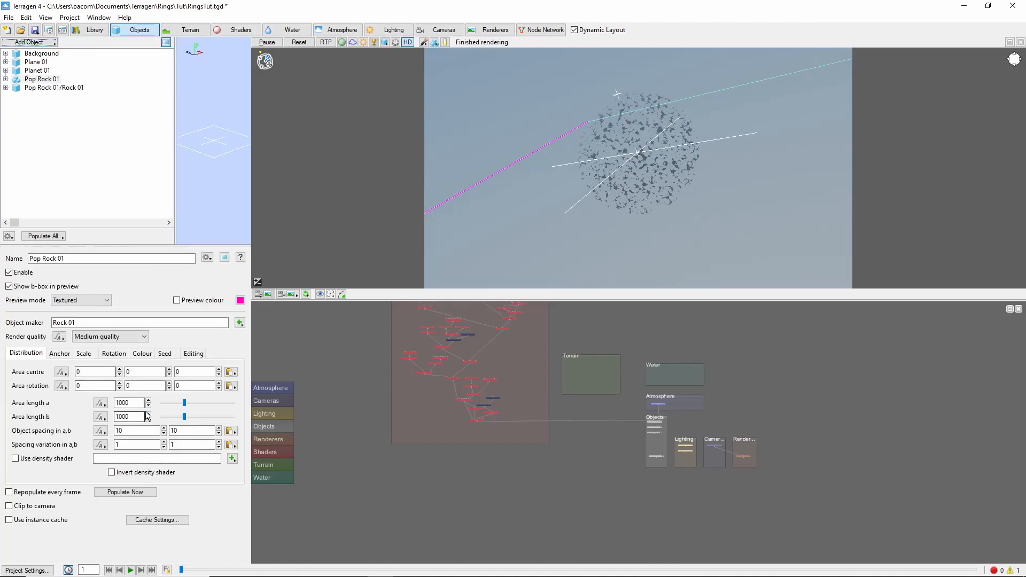
triple_click(127, 403)
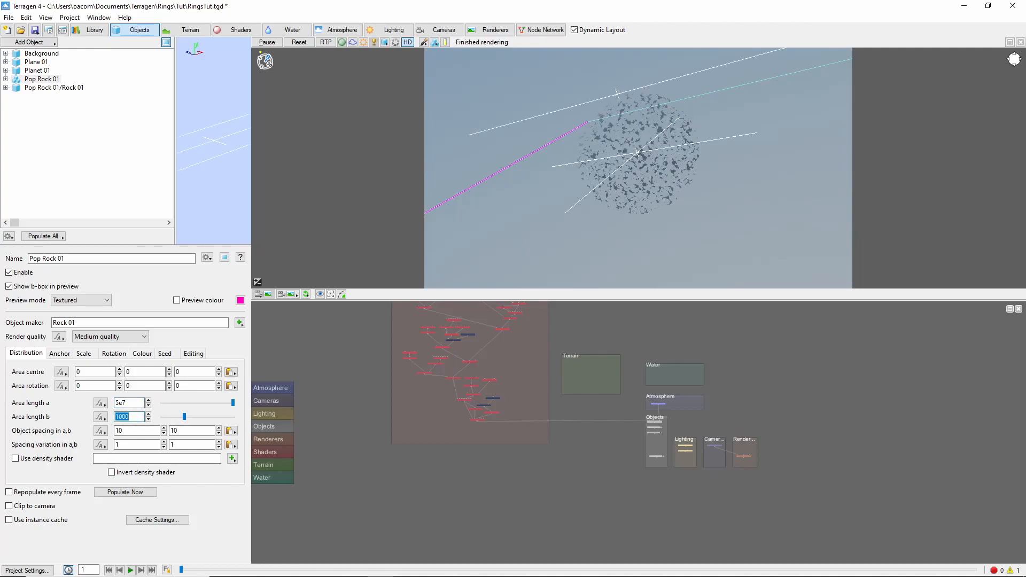
type("5e7")
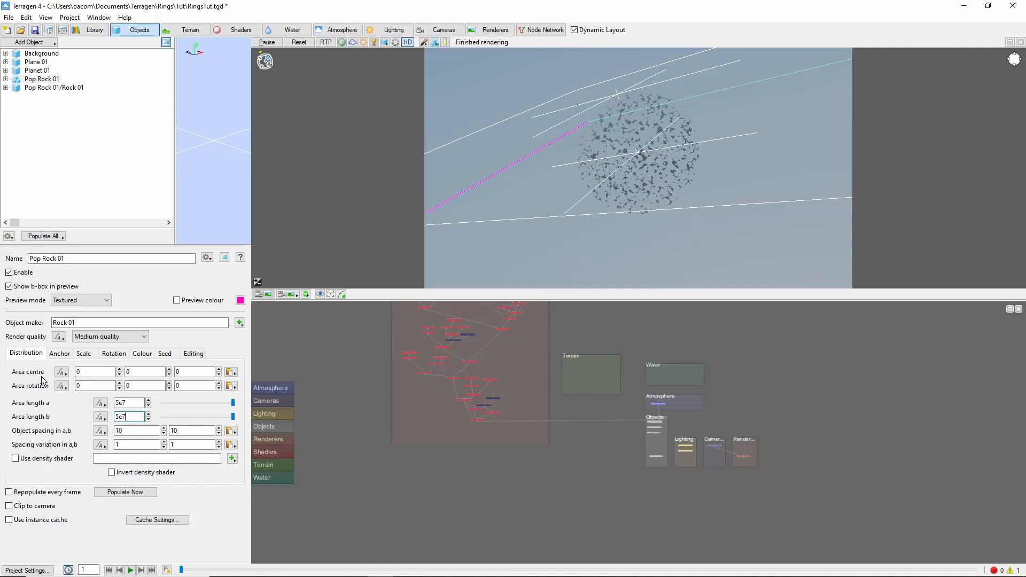
left_click(134, 431)
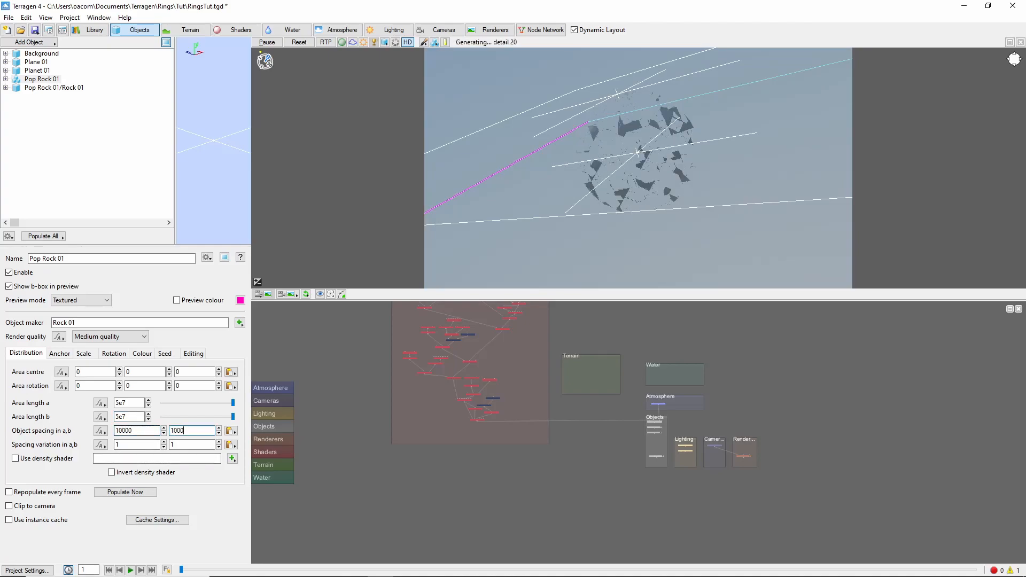
- Scale the rocks to 10000 and anchor them to sit on Plane 01
left_click(84, 354)
type("10000")
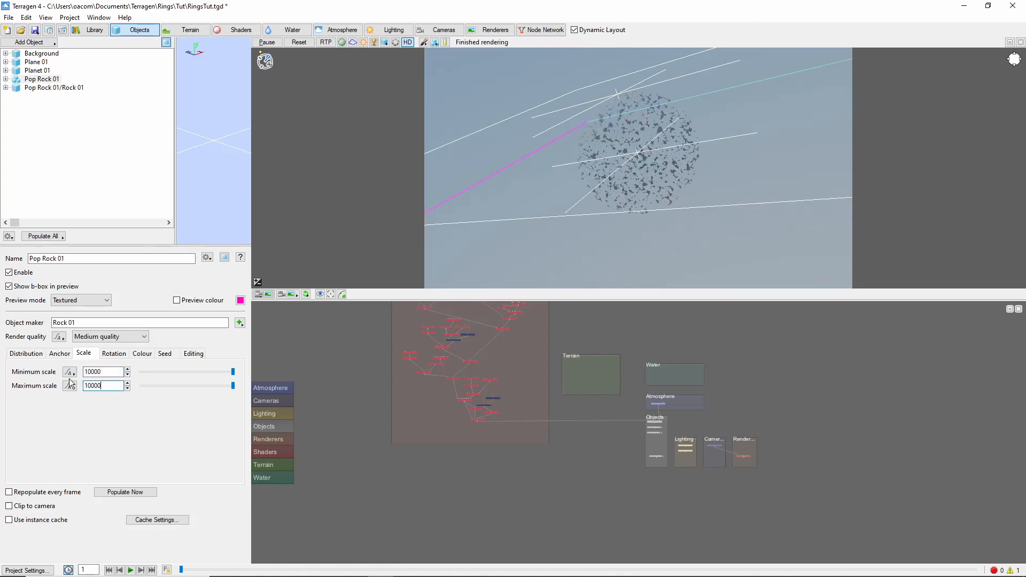
left_click(59, 354)
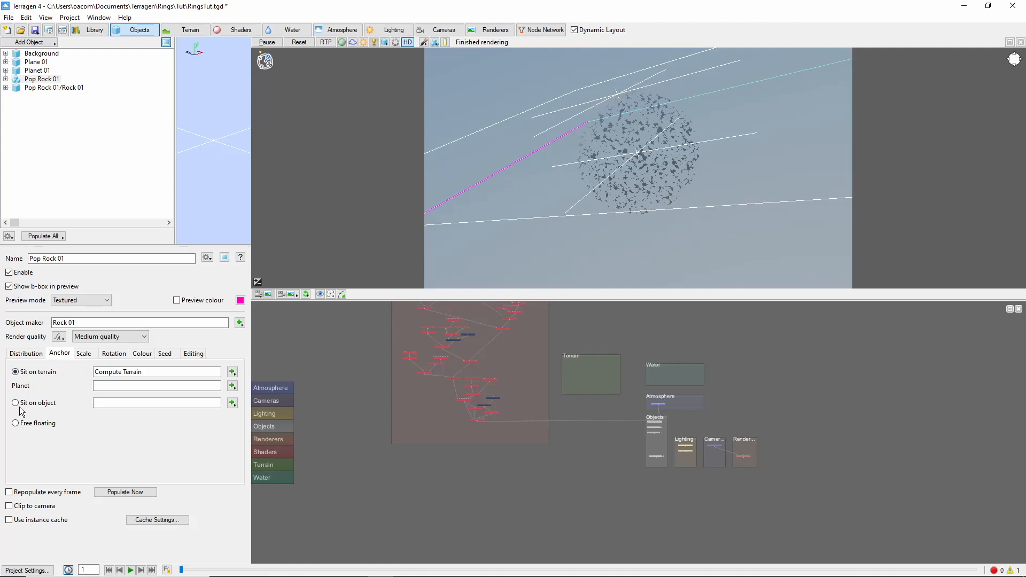
left_click(15, 402)
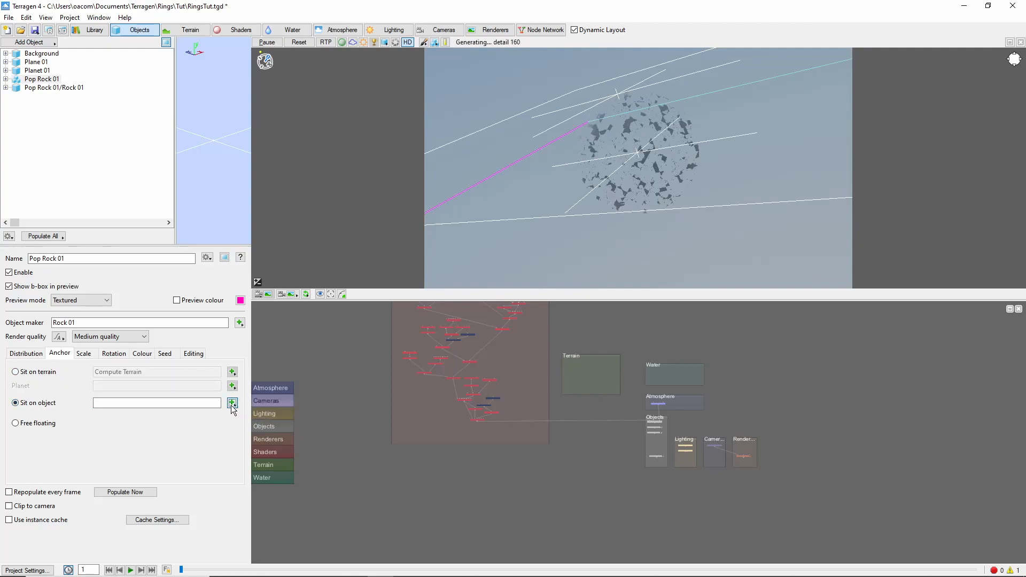
left_click(232, 403)
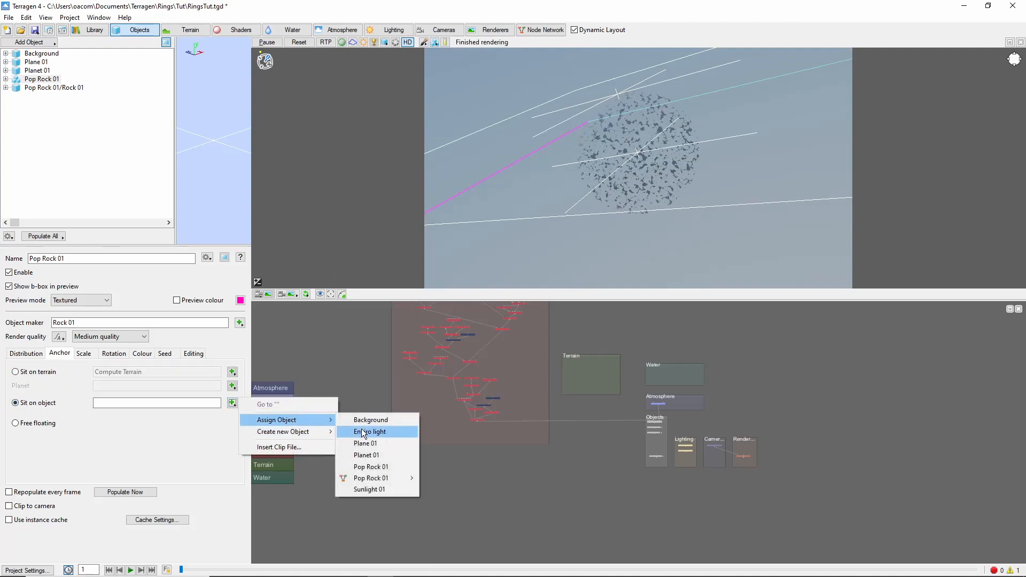
left_click(364, 442)
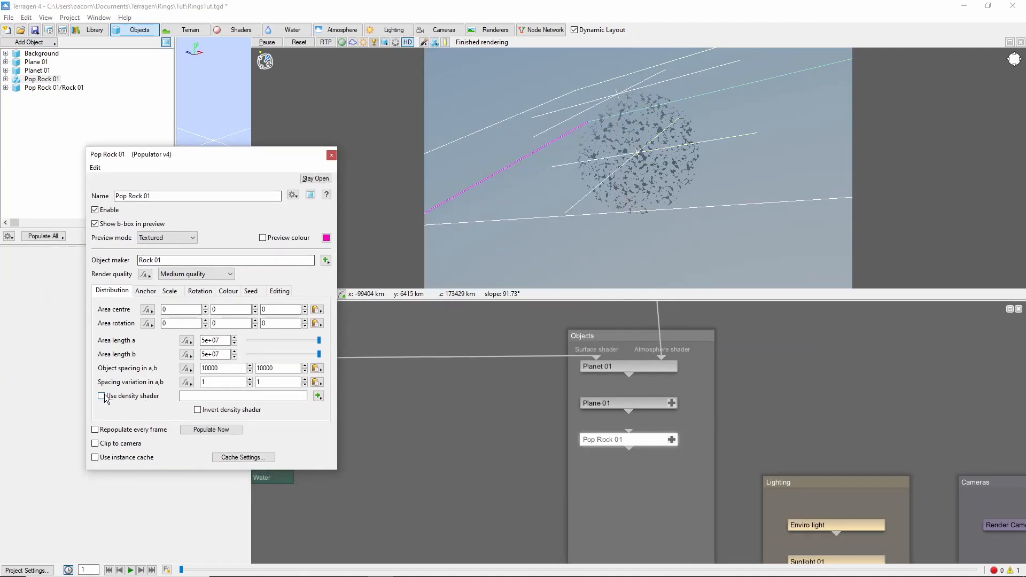
- Mask rock density with a centred RingsMask2.png image map shader sized 4e7
left_click(318, 395)
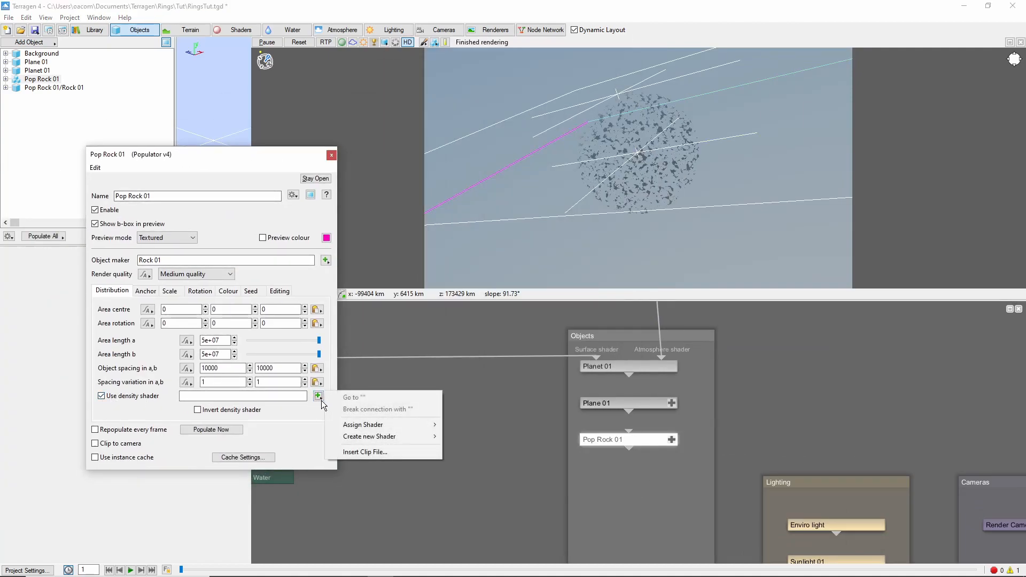
mouse_move(369, 436)
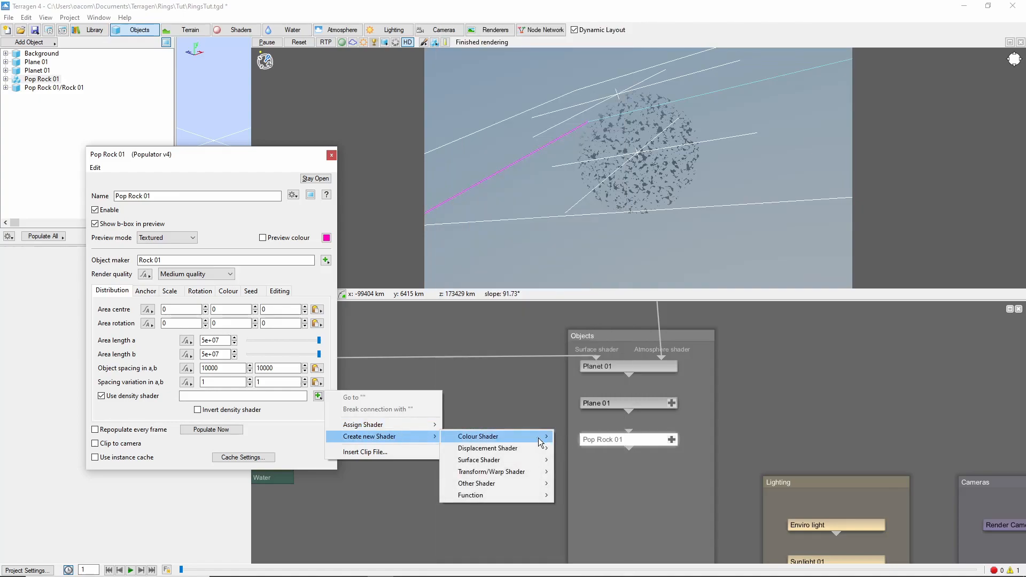
left_click(477, 436)
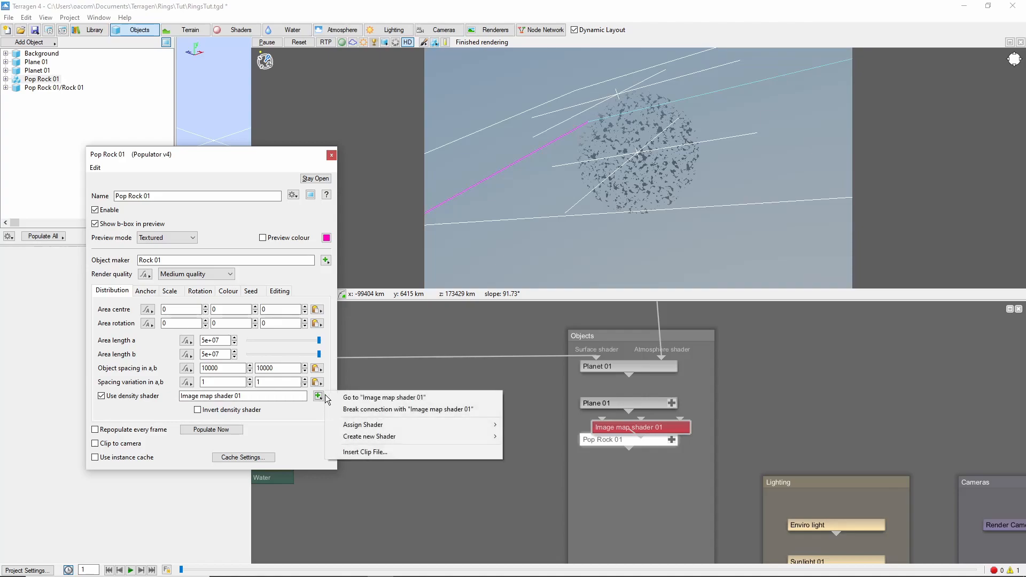
left_click(383, 397)
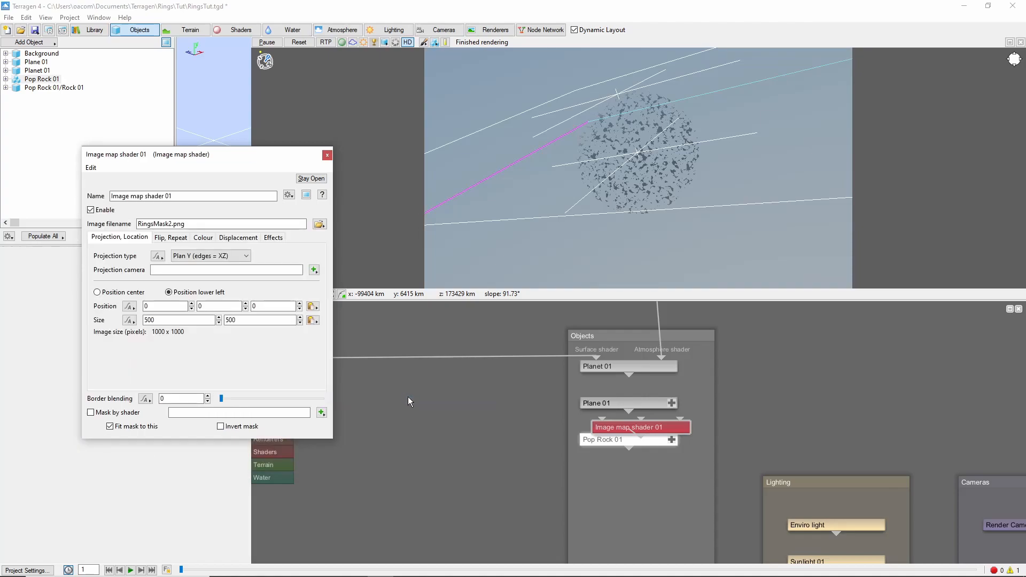
left_click(97, 292)
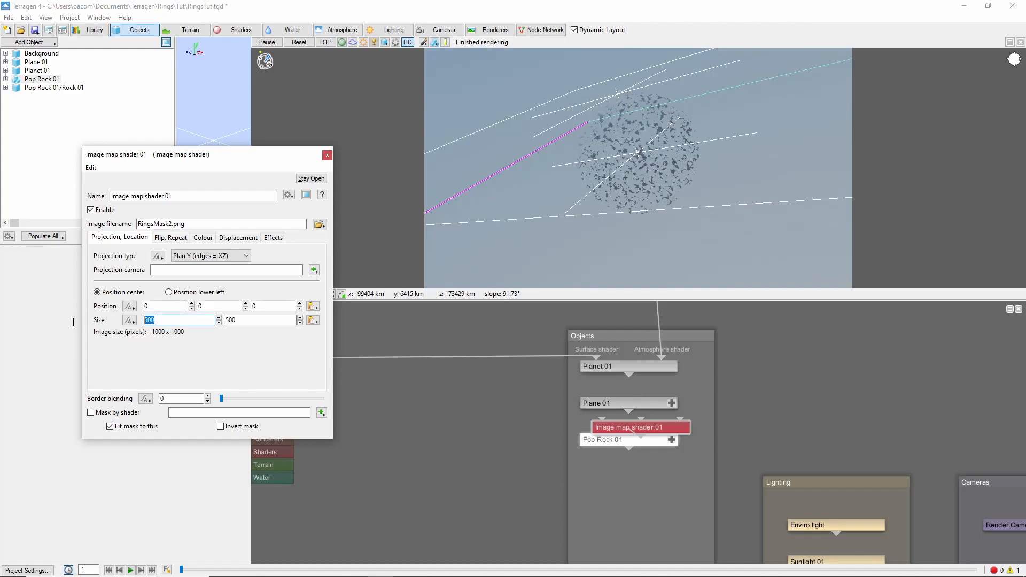
type("4e7")
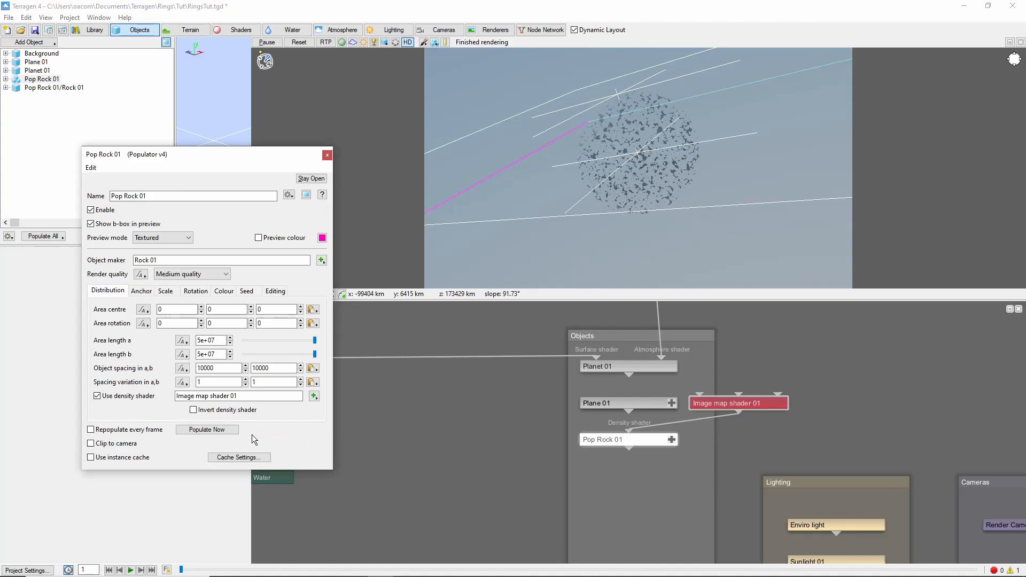
- Repopulate Pop Rock 01 into a flat ring around the planet
left_click(207, 430)
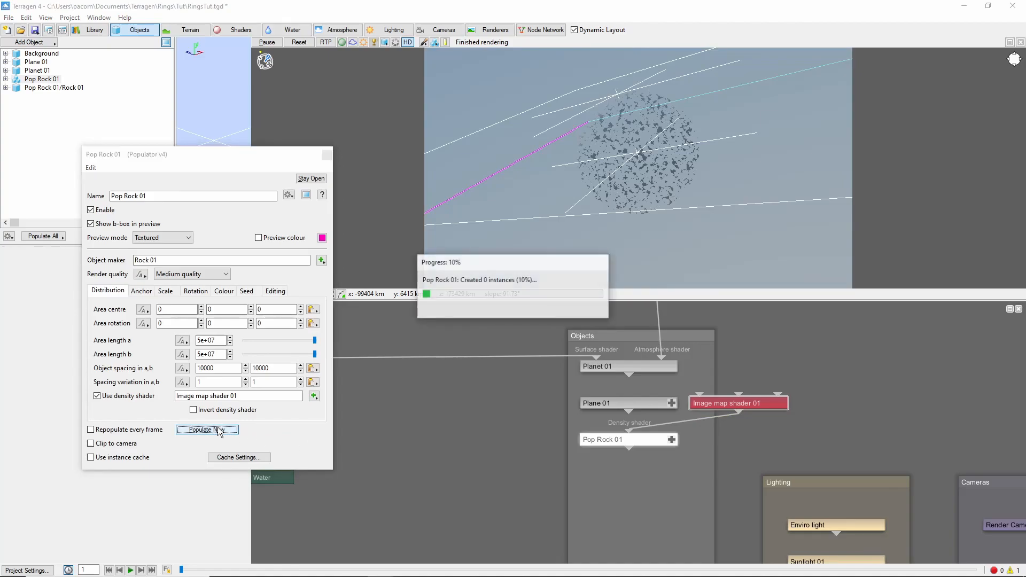
left_click(207, 430)
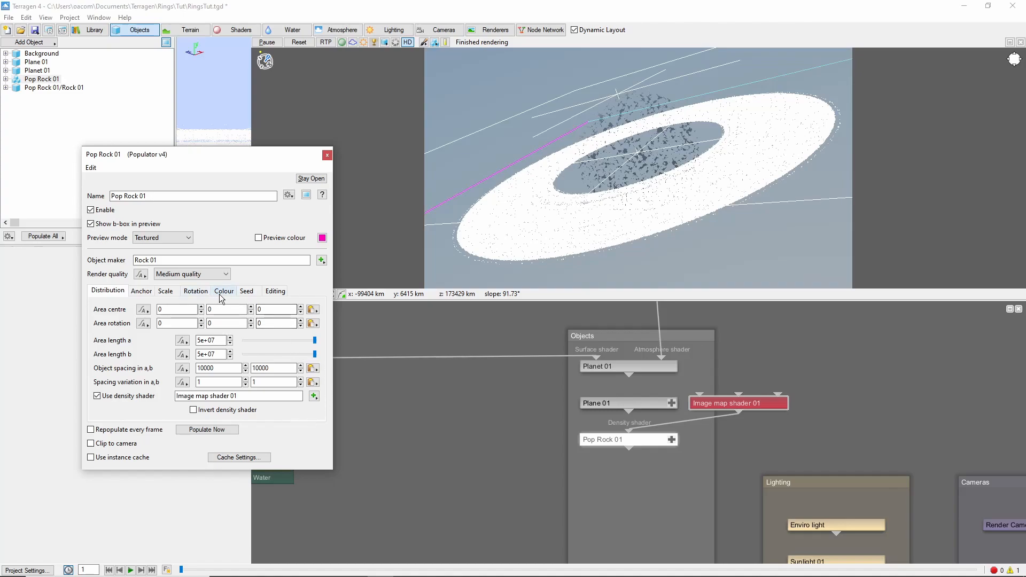
- Tint the rocks' diffuse colour with a new image map colour shader
left_click(224, 291)
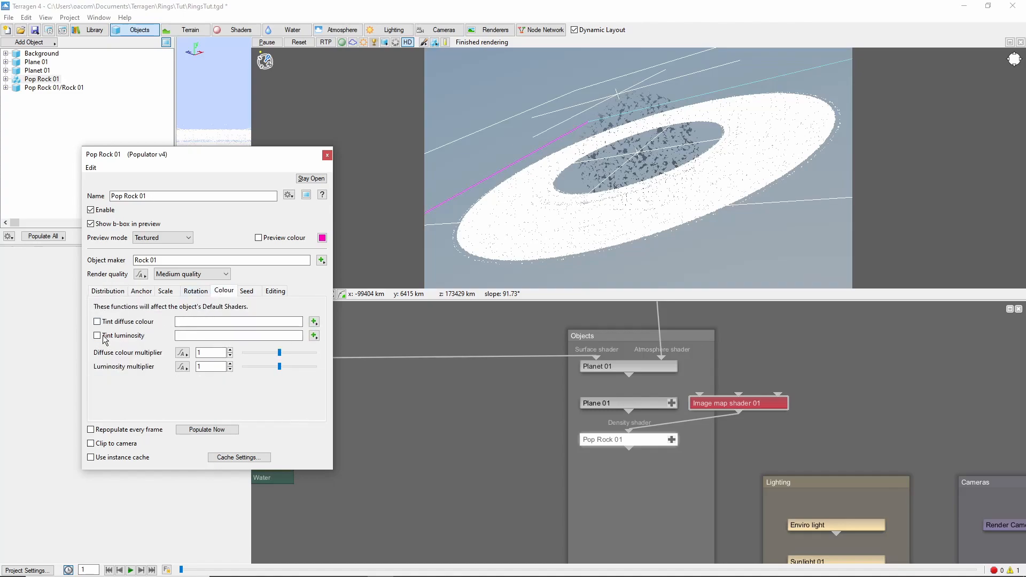
left_click(97, 322)
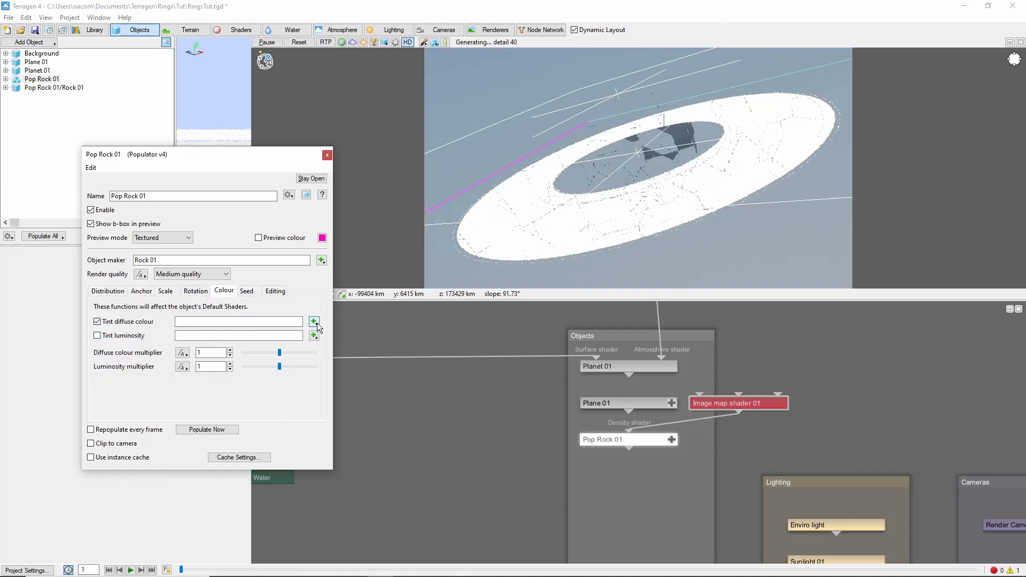
left_click(314, 322)
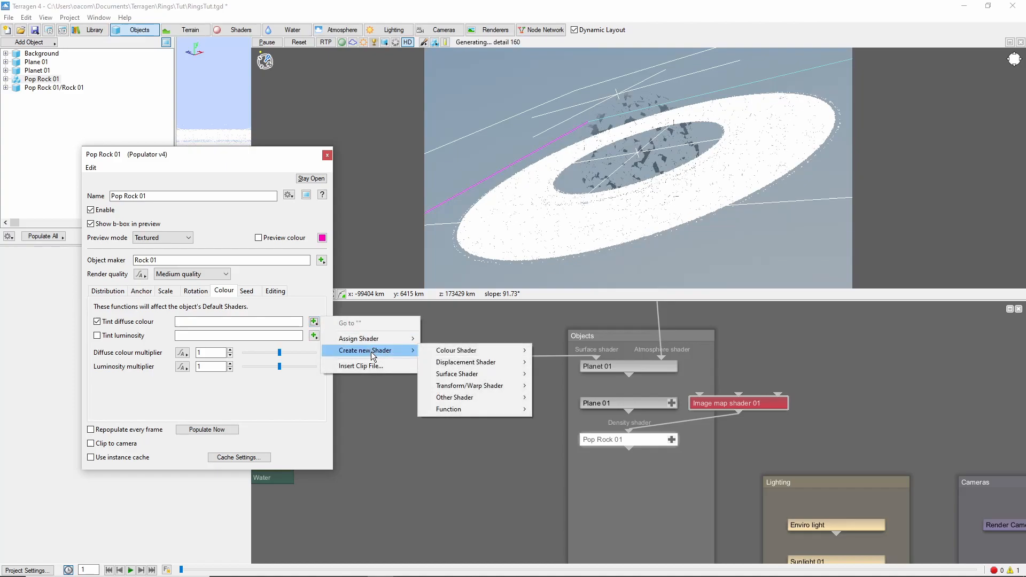
mouse_move(456, 351)
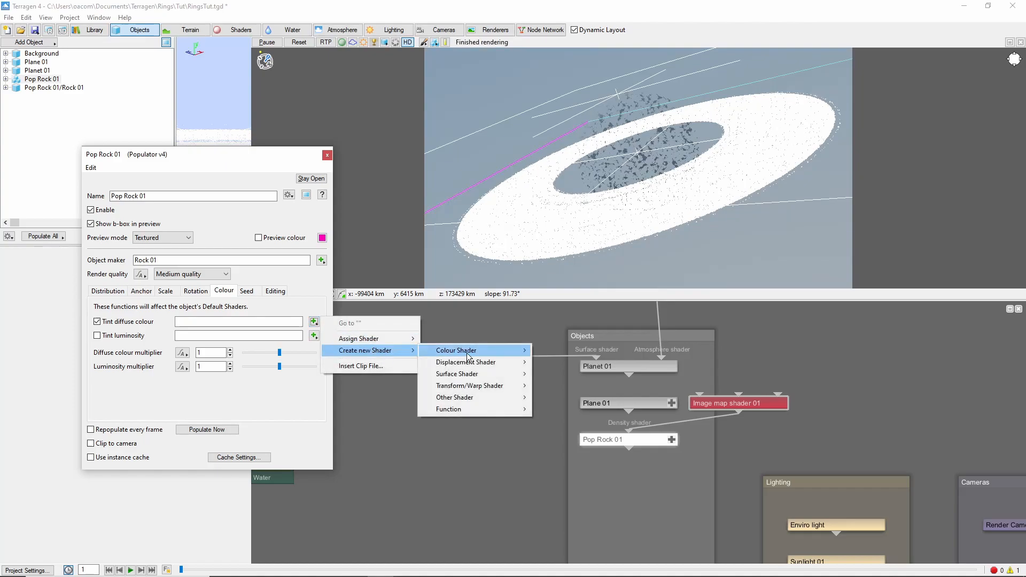
left_click(457, 351)
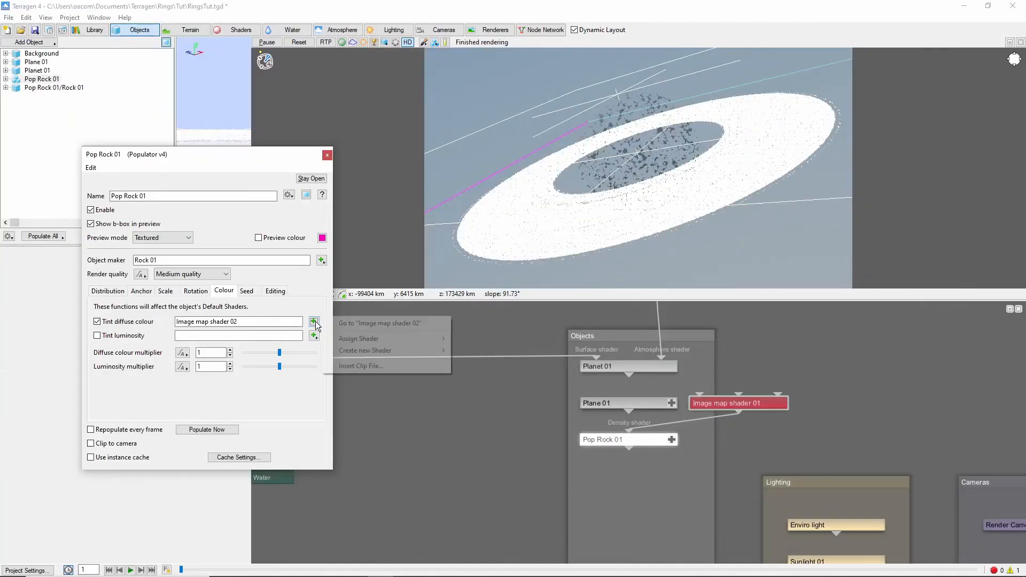
- Centre Image map shader 02 (RingsColorSat.png) on the origin
left_click(378, 323)
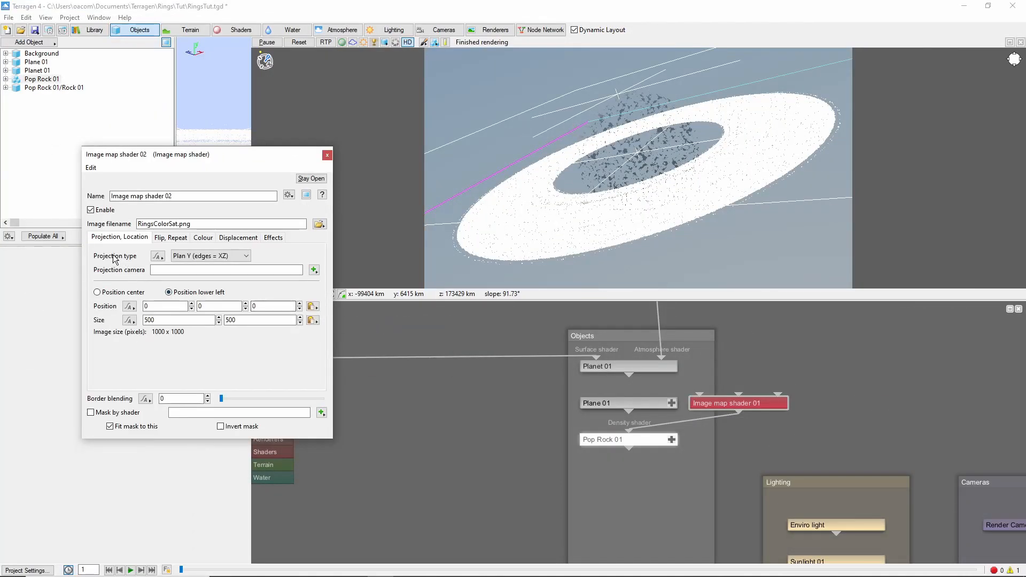
left_click(97, 292)
type("4")
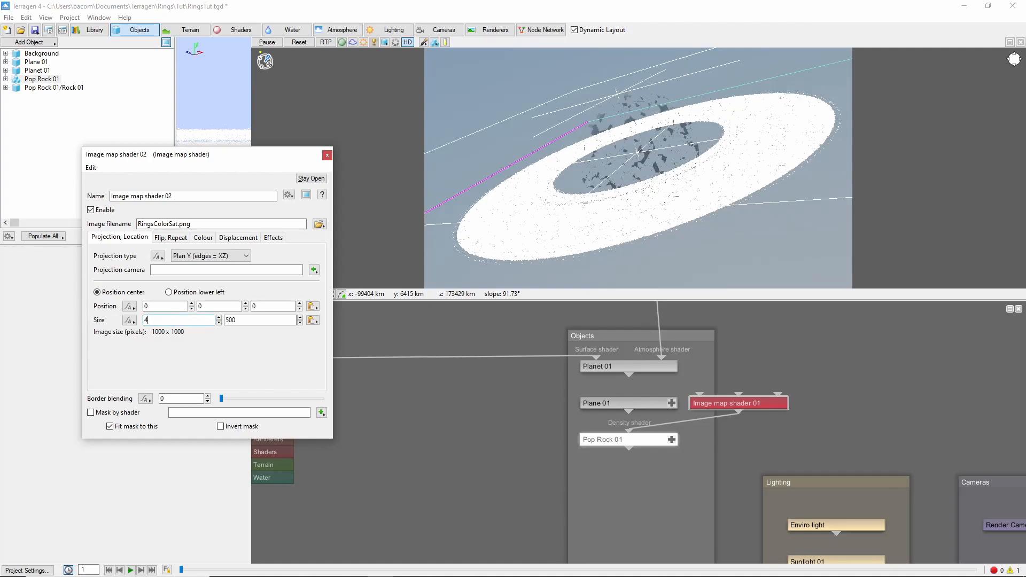
left_click(327, 155)
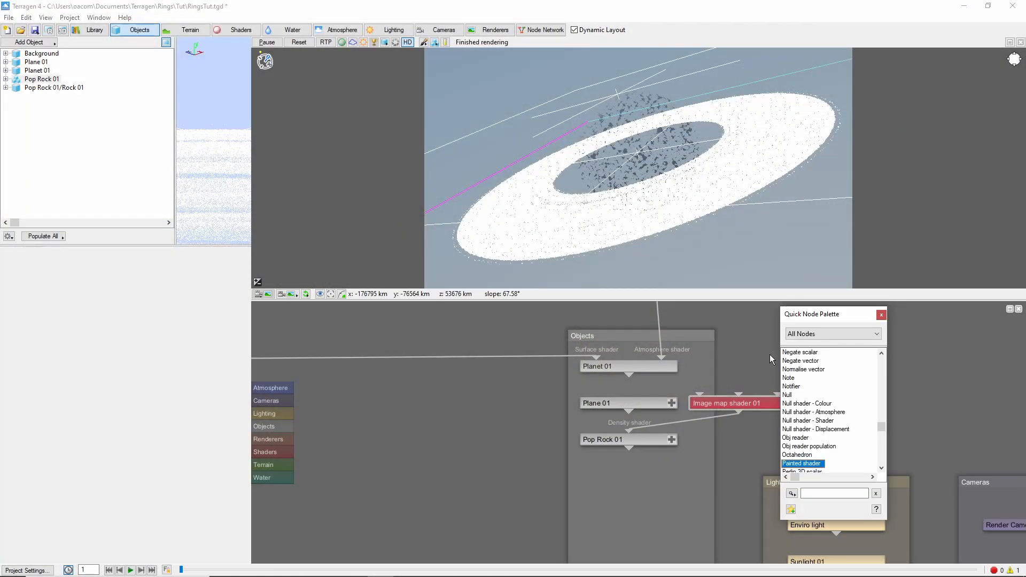
- Add a Power fractal shader v3 colour node with feature scale 5e6
left_click(795, 438)
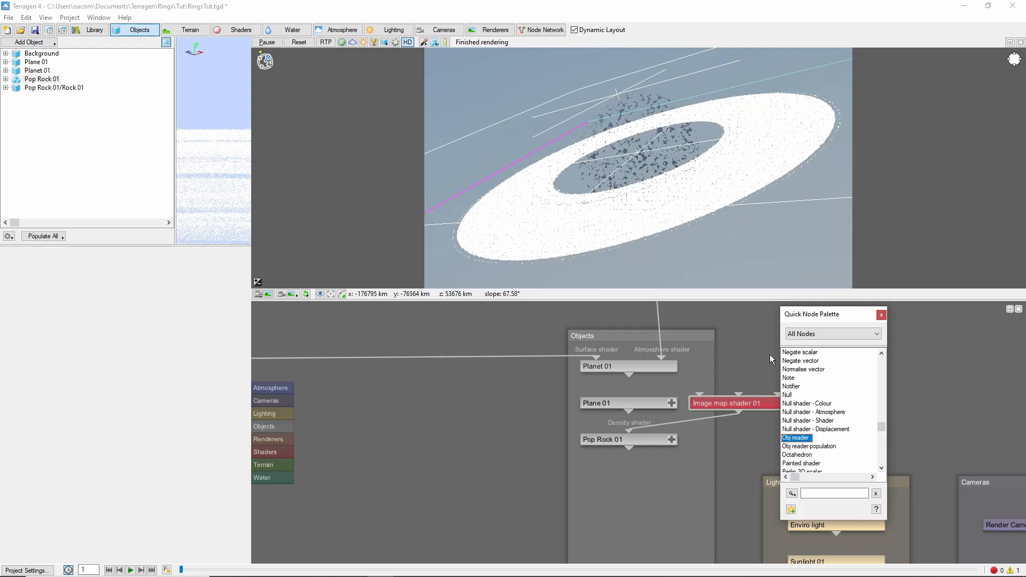
scroll("down", 3)
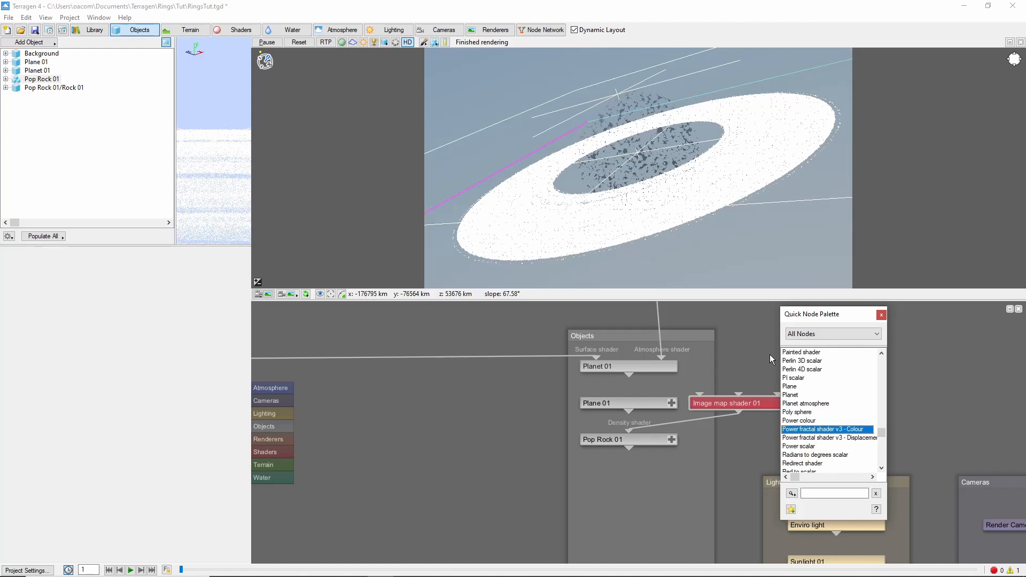
double_click(826, 429)
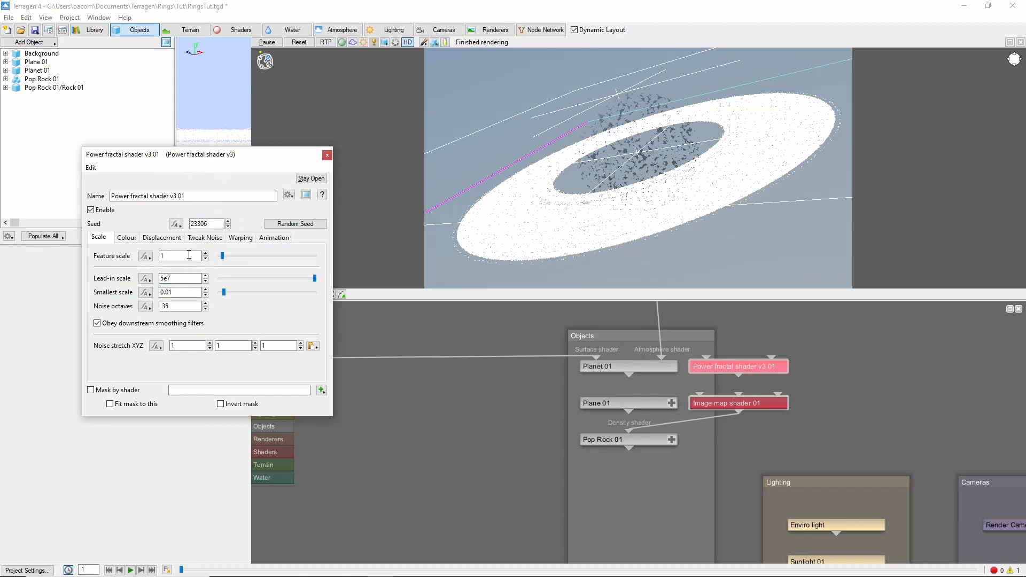
triple_click(181, 256)
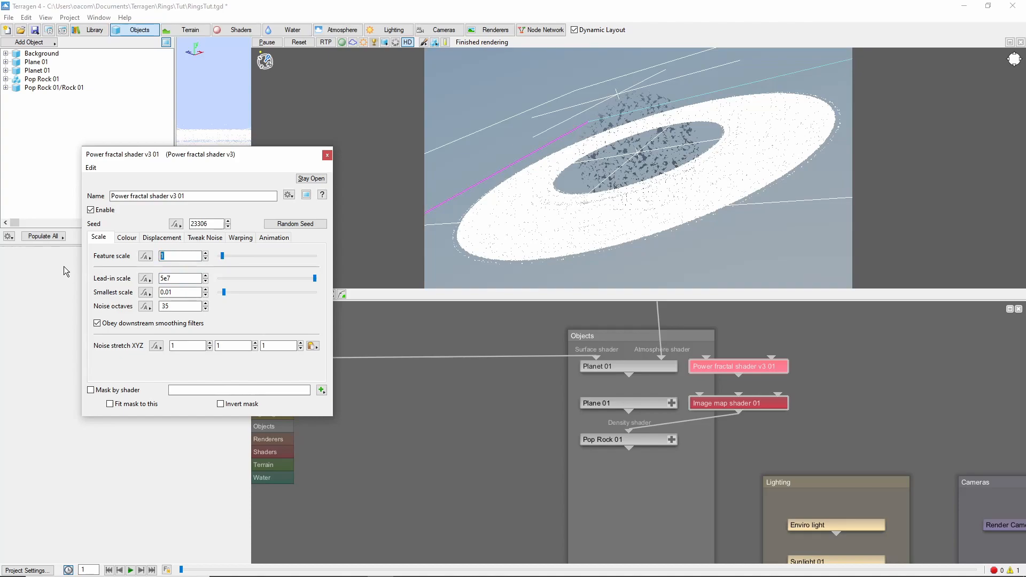
type("5e6")
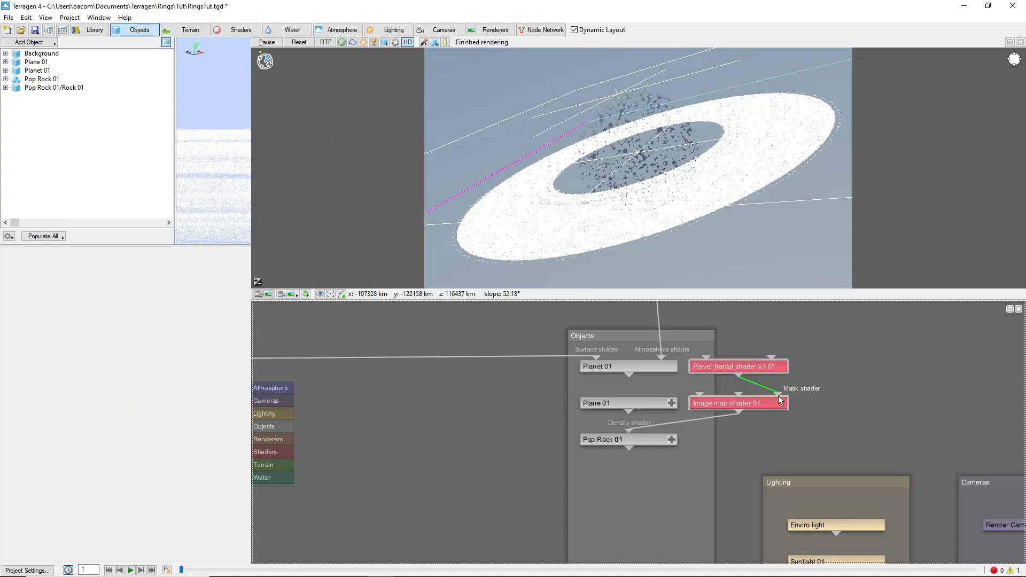
- Mask Image map shader 01 with the power fractal and repopulate the ring with streaky gaps
left_click(737, 403)
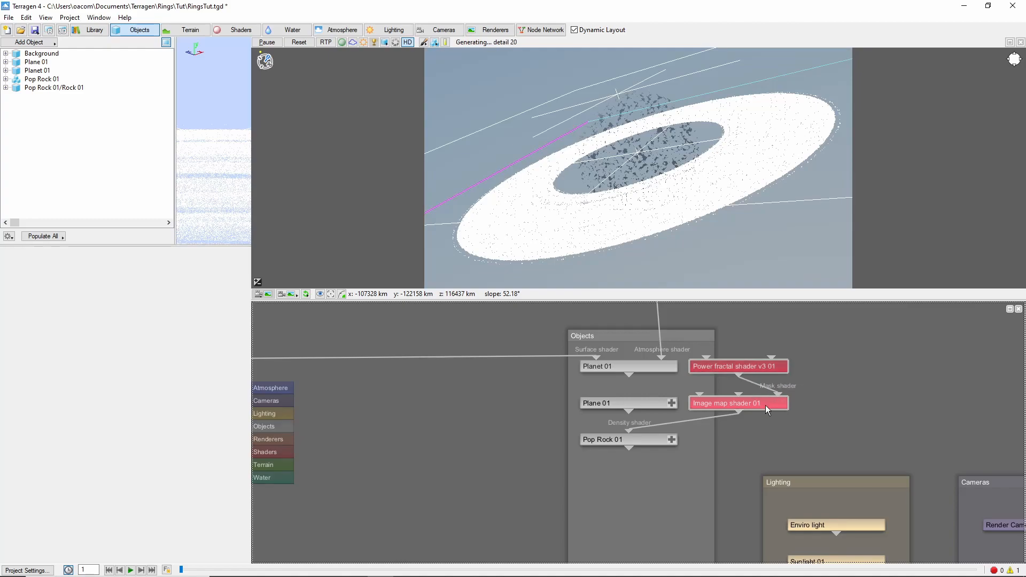
double_click(601, 439)
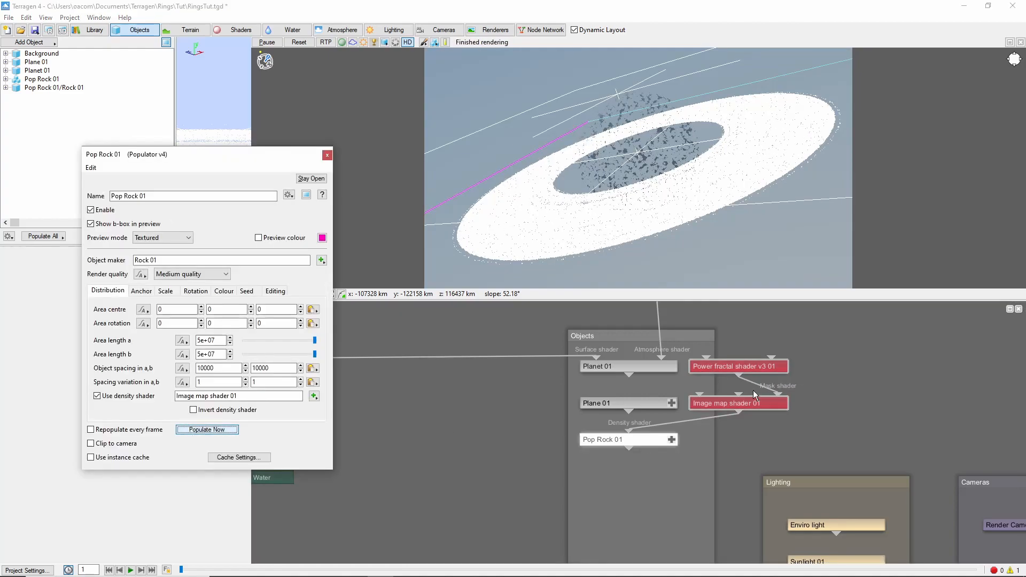
left_click(327, 155)
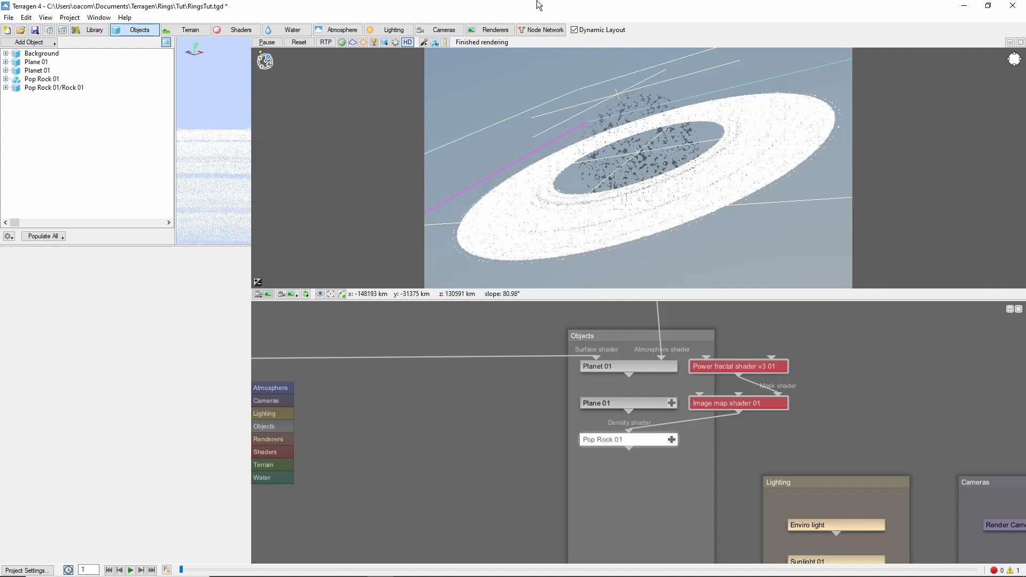
- Edit Render 01's anti-aliasing in the render settings
left_click(494, 30)
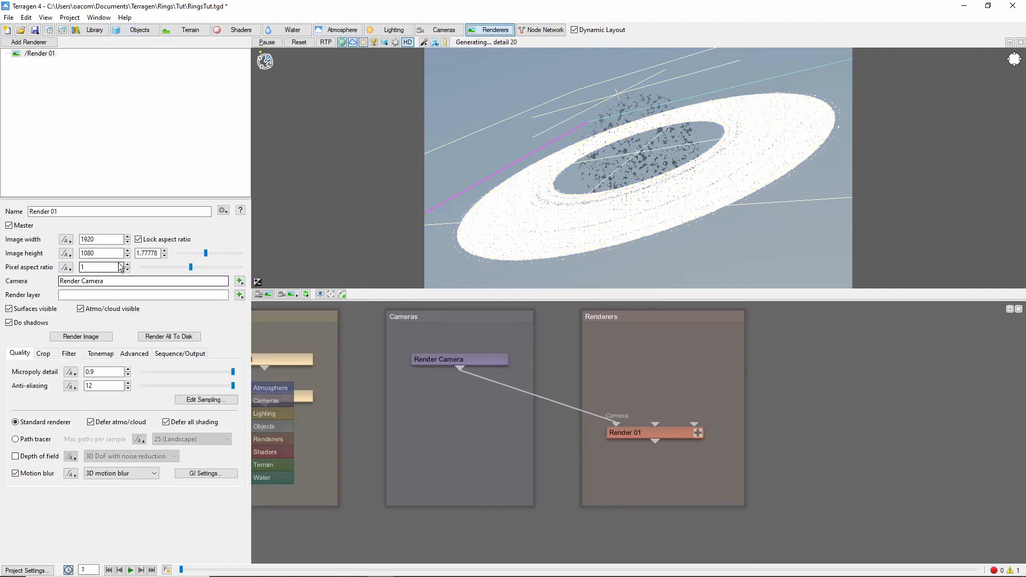
triple_click(101, 386)
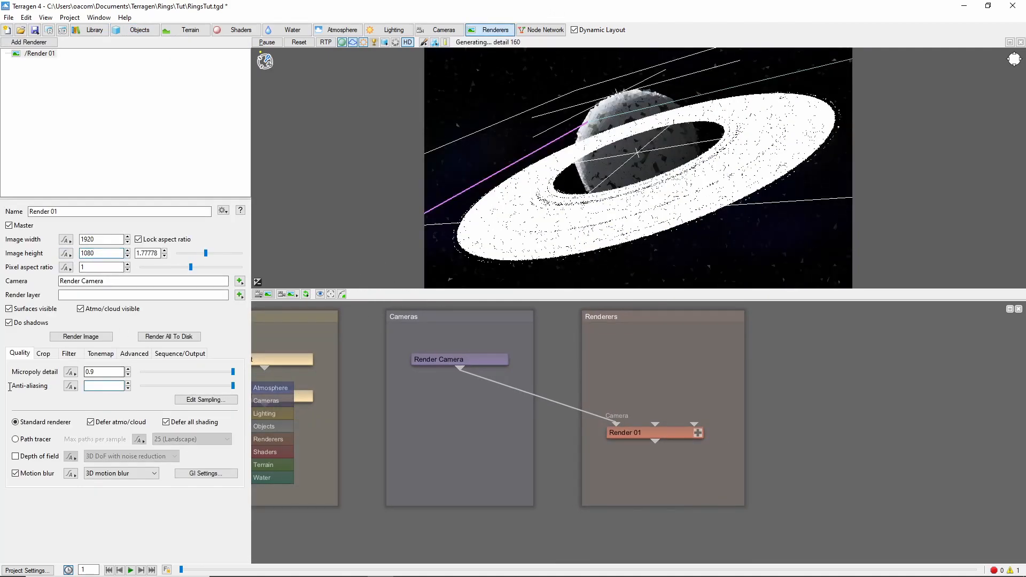